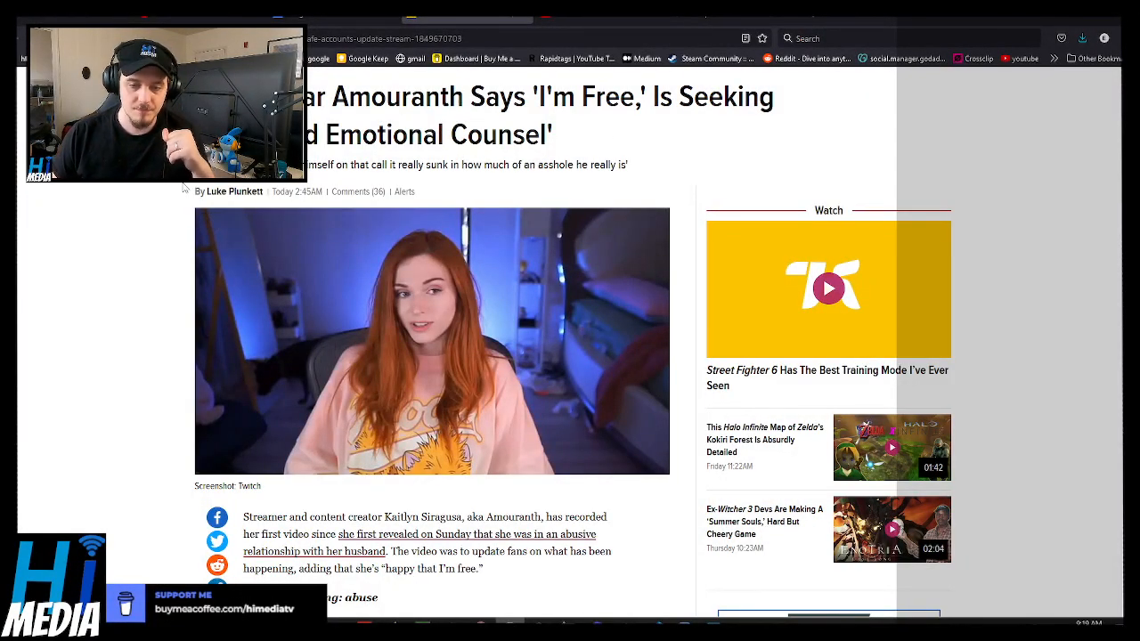
# - Read the article's opening paragraphs, highlighting her 'happy that I'm free' quote
pyautogui.scroll(-3)
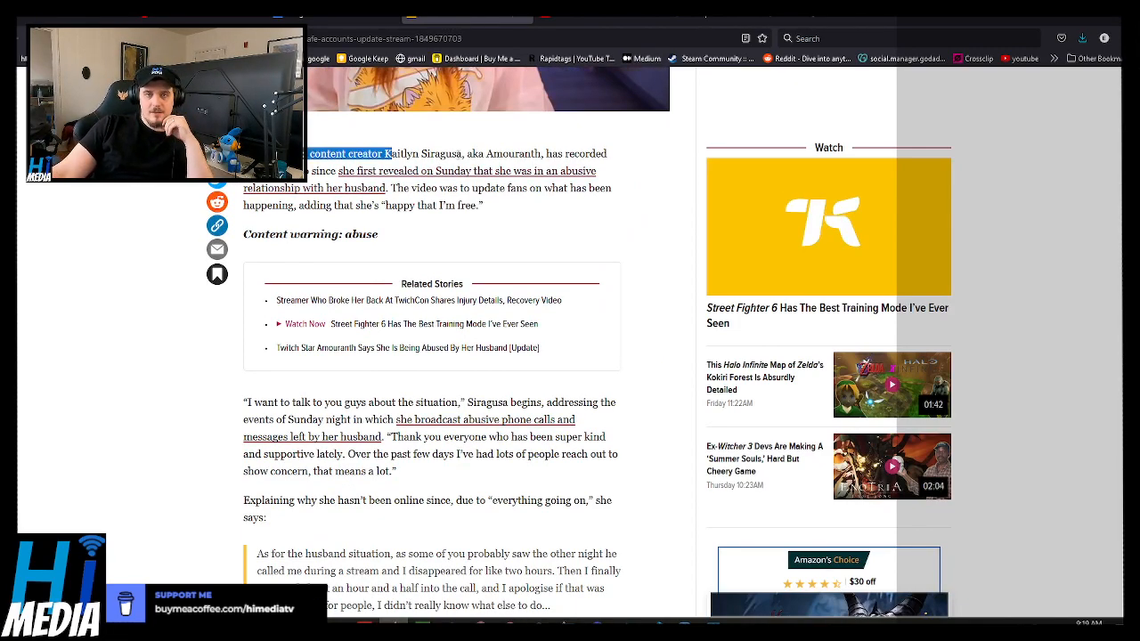
pyautogui.doubleClick(580, 153)
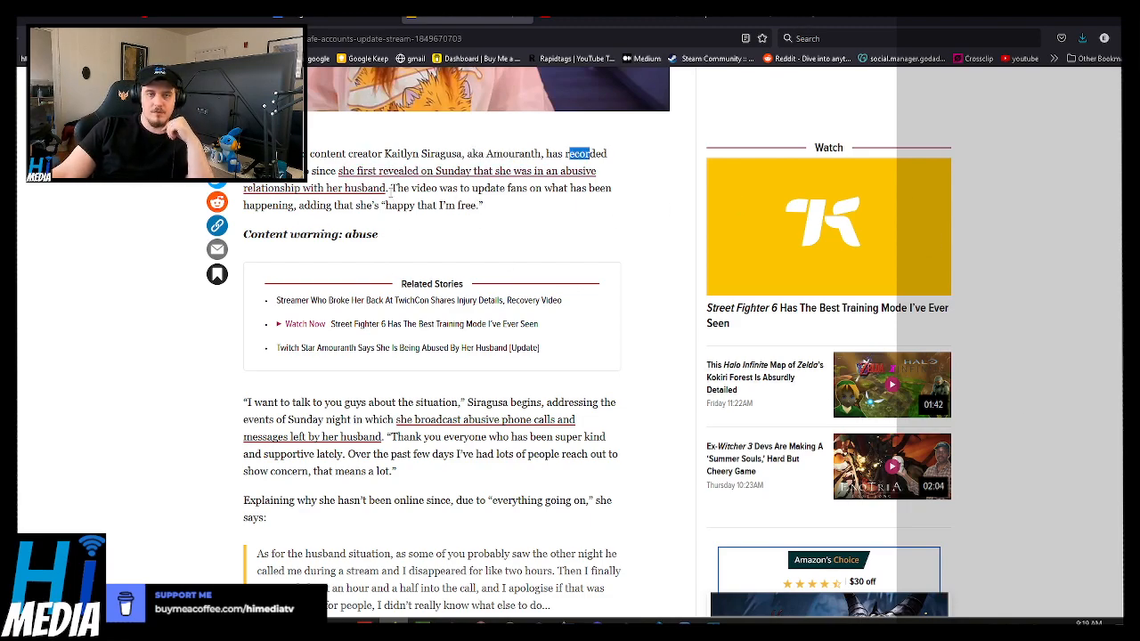
pyautogui.moveTo(570, 153); pyautogui.dragTo(605, 188)
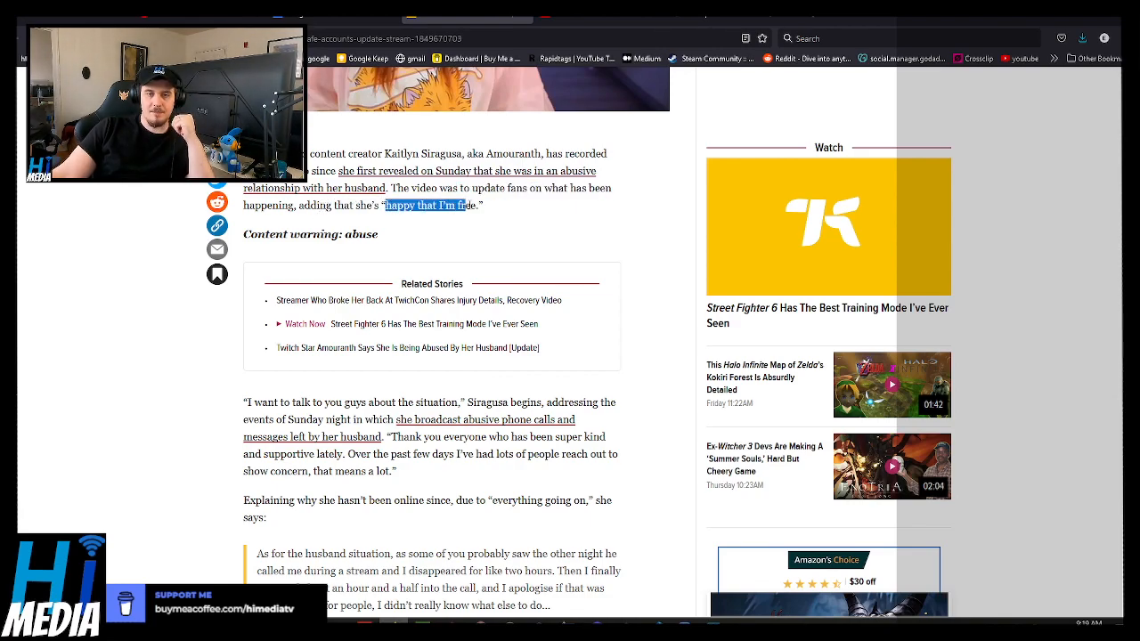
pyautogui.scroll(-3)
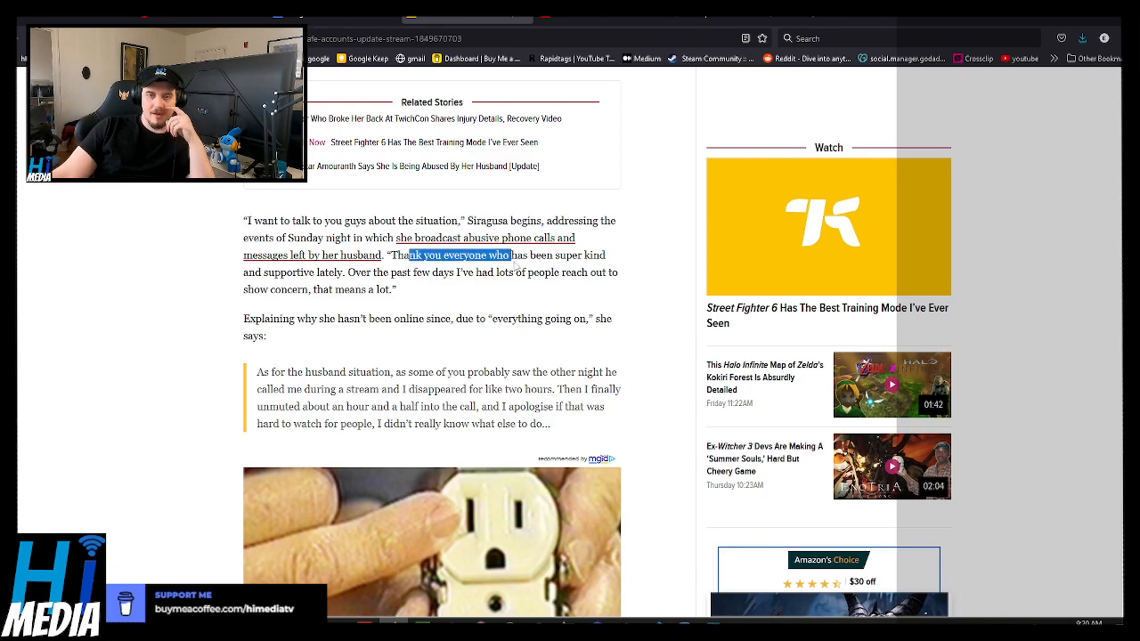
# - Highlight the recording quote, the call-sinking-in line and the 'you never even realised' remark
pyautogui.scroll(-3)
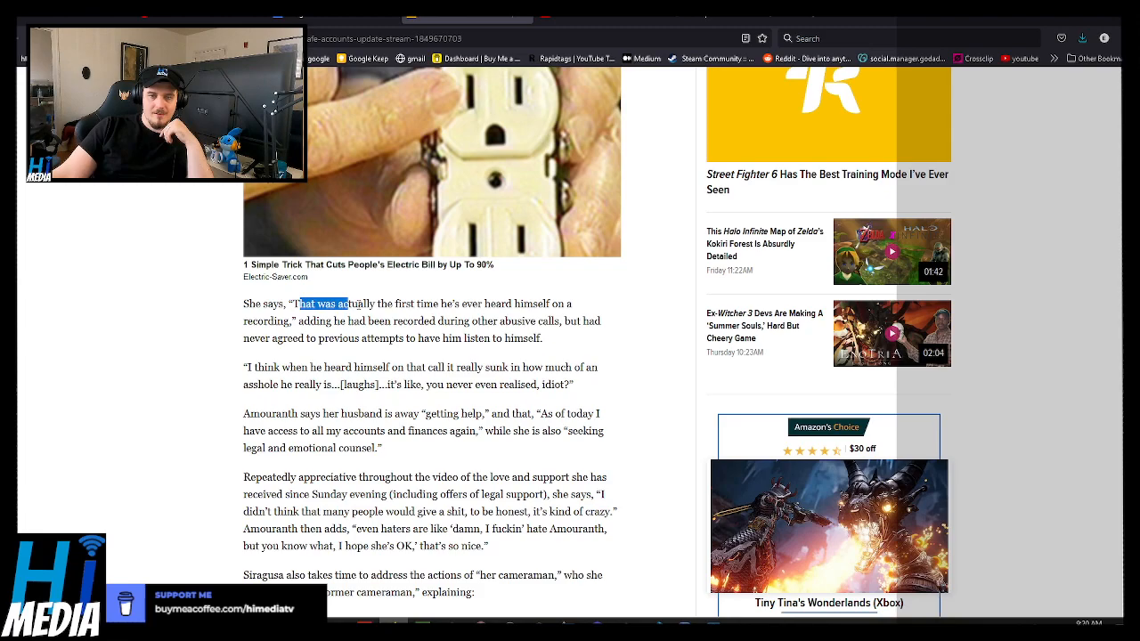
pyautogui.moveTo(299, 303); pyautogui.dragTo(501, 304)
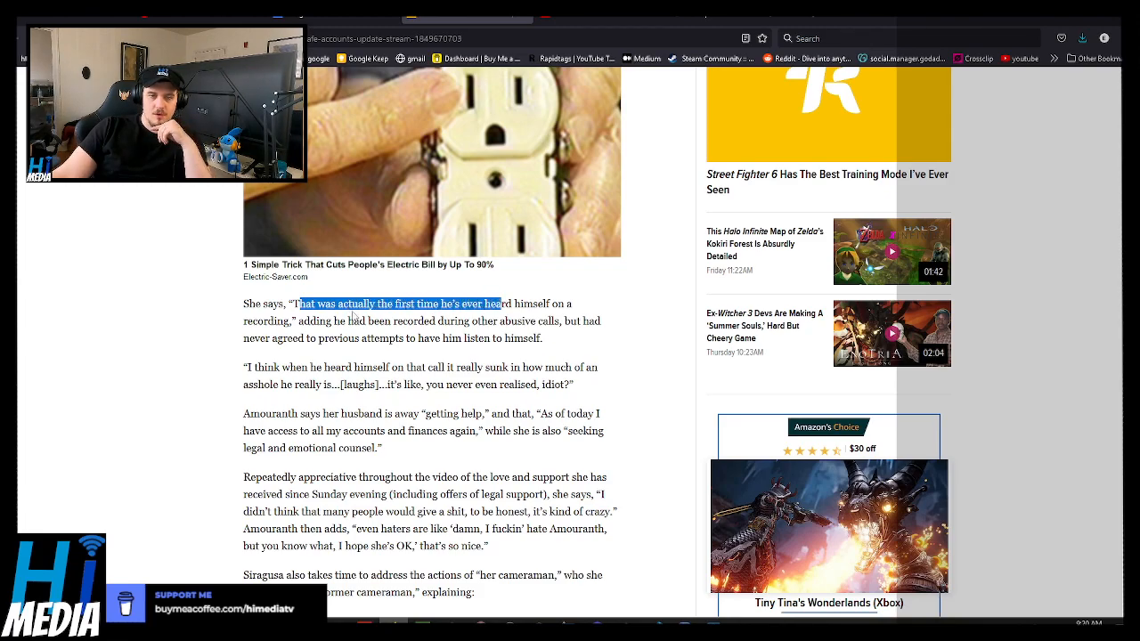
pyautogui.moveTo(300, 303); pyautogui.dragTo(541, 321)
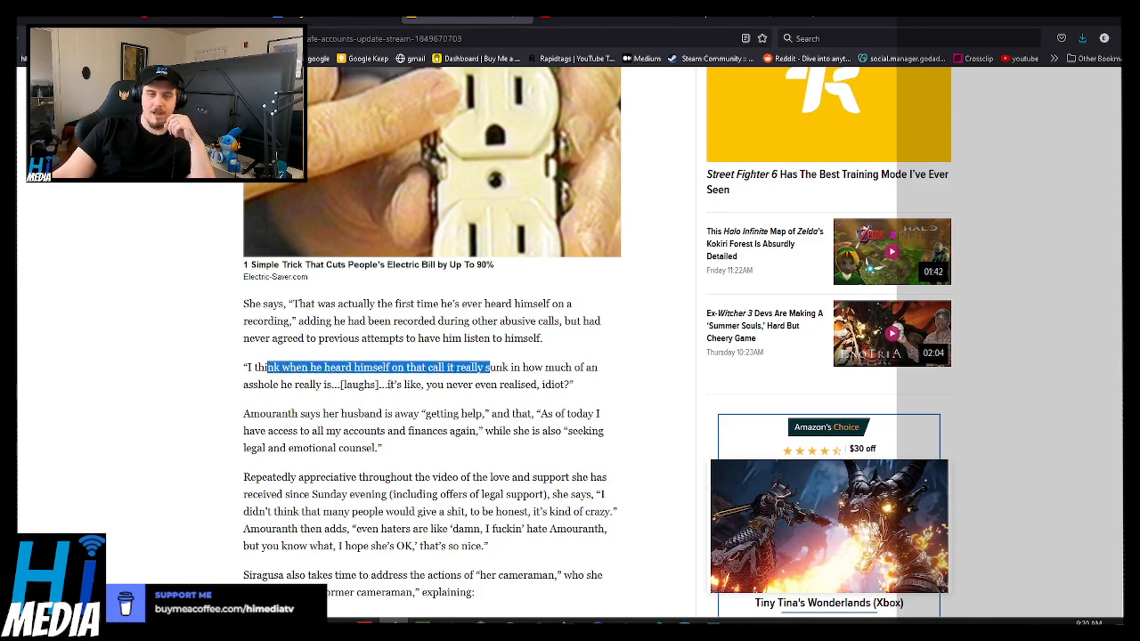
pyautogui.moveTo(266, 367); pyautogui.dragTo(485, 384)
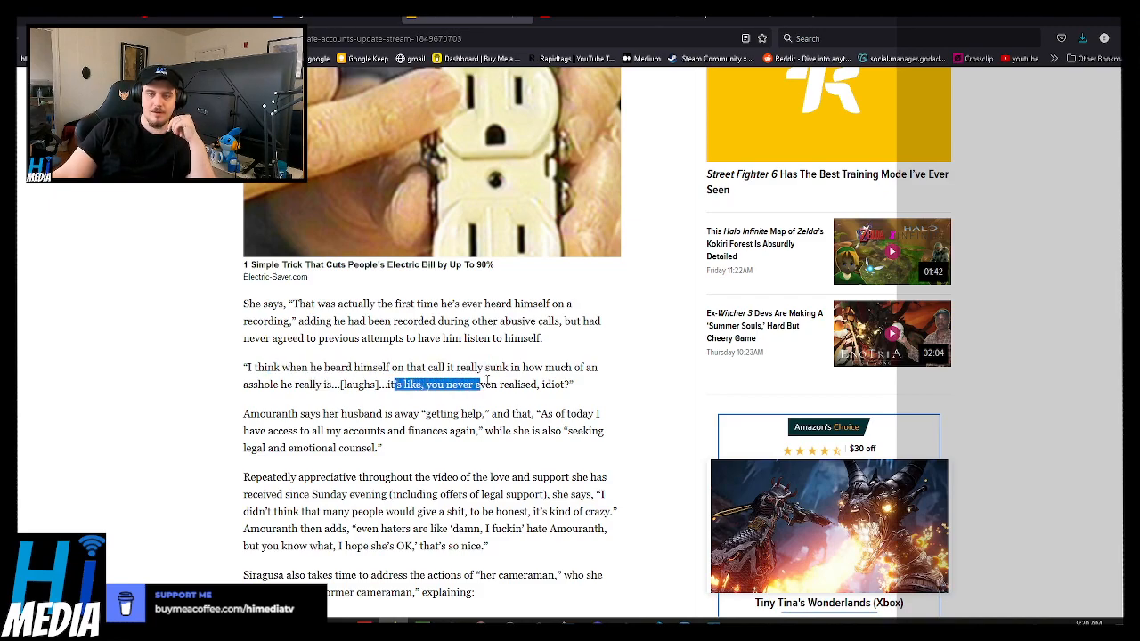
# - Highlight the appreciative-support sentence through the love and 'that's so nice' remark
pyautogui.scroll(-3)
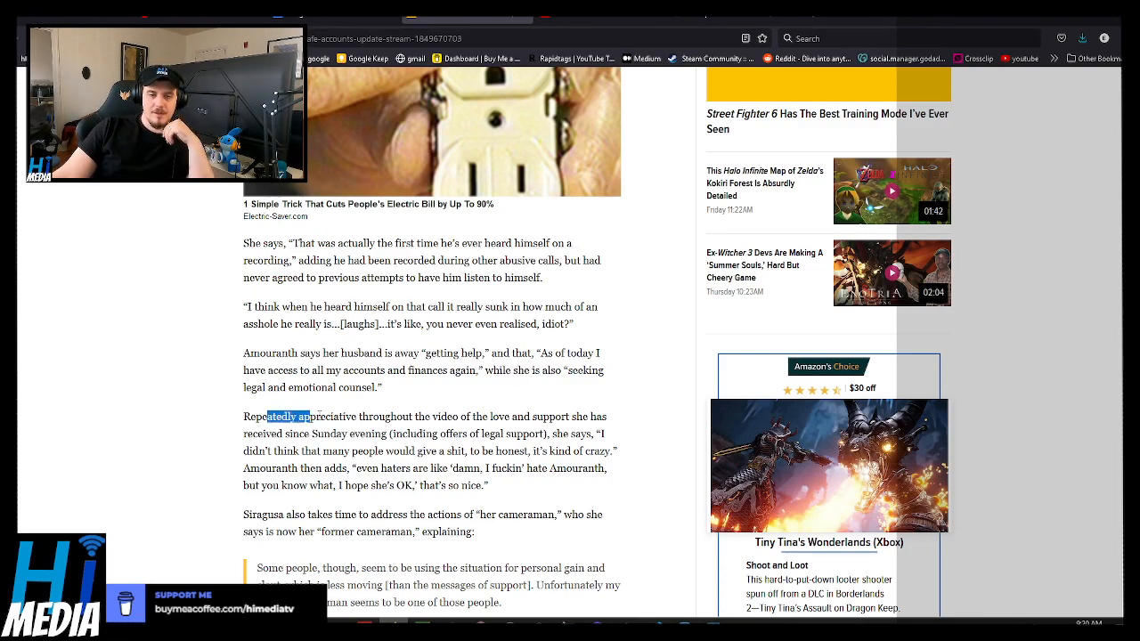
pyautogui.moveTo(267, 416); pyautogui.dragTo(459, 415)
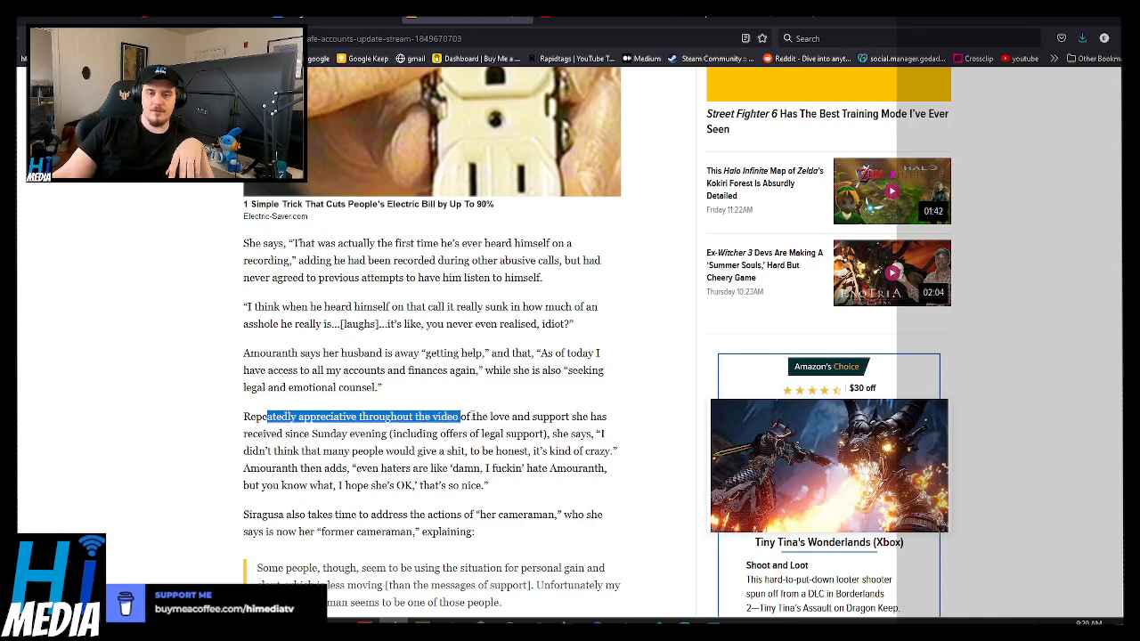
pyautogui.moveTo(458, 416); pyautogui.dragTo(517, 416)
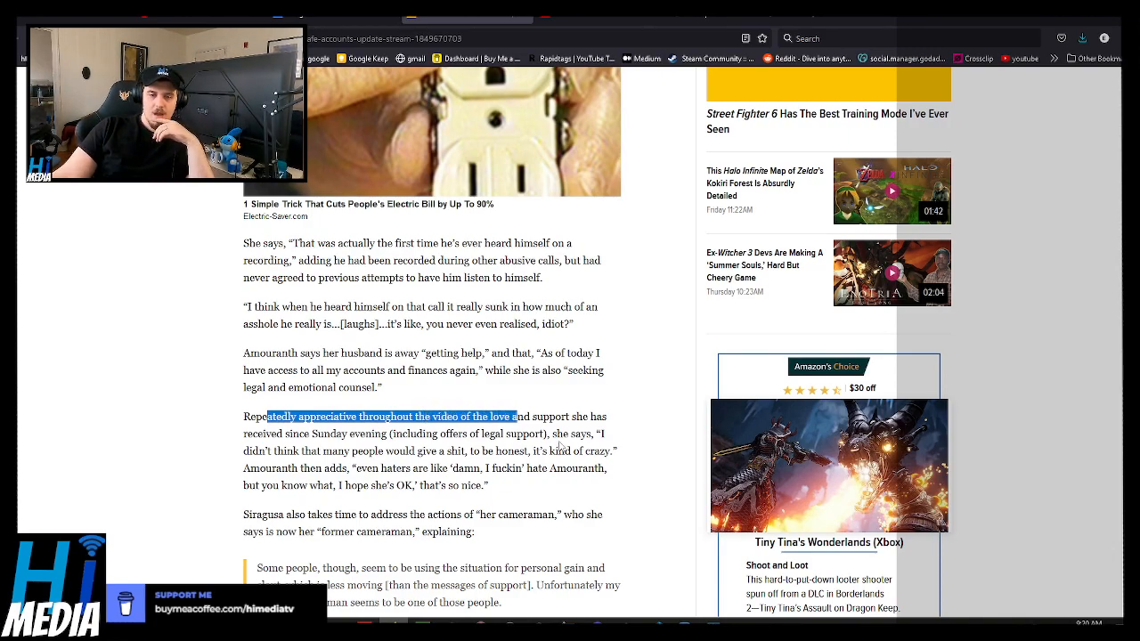
pyautogui.moveTo(516, 416); pyautogui.dragTo(400, 450)
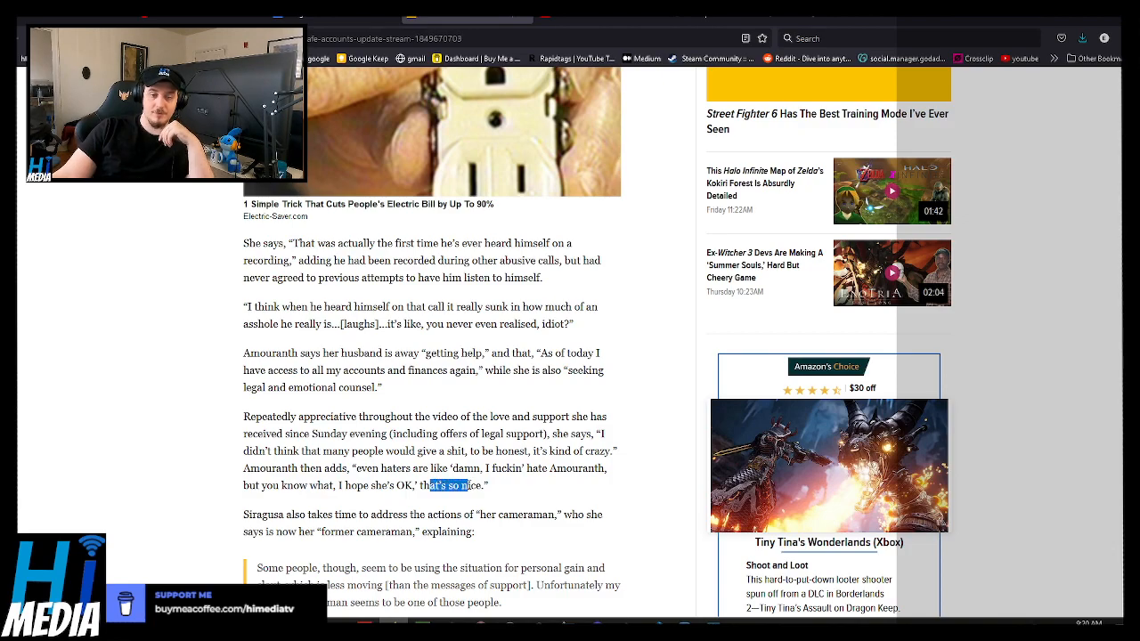
pyautogui.scroll(-3)
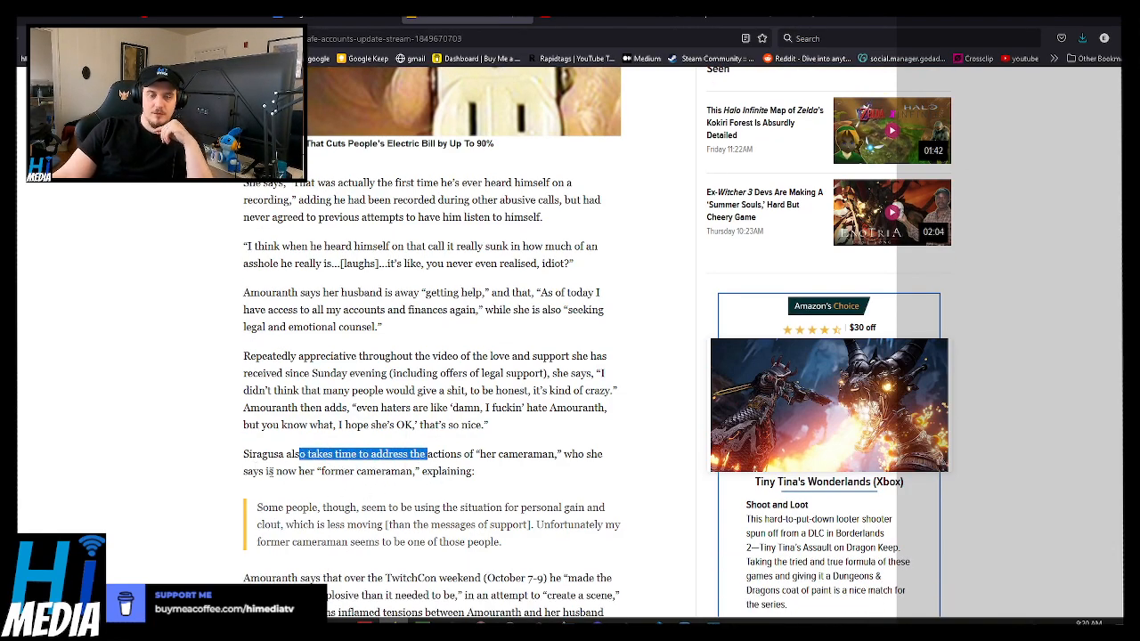
# - Read the cameraman quote and highlight the line about Sunday evening's events
pyautogui.scroll(-3)
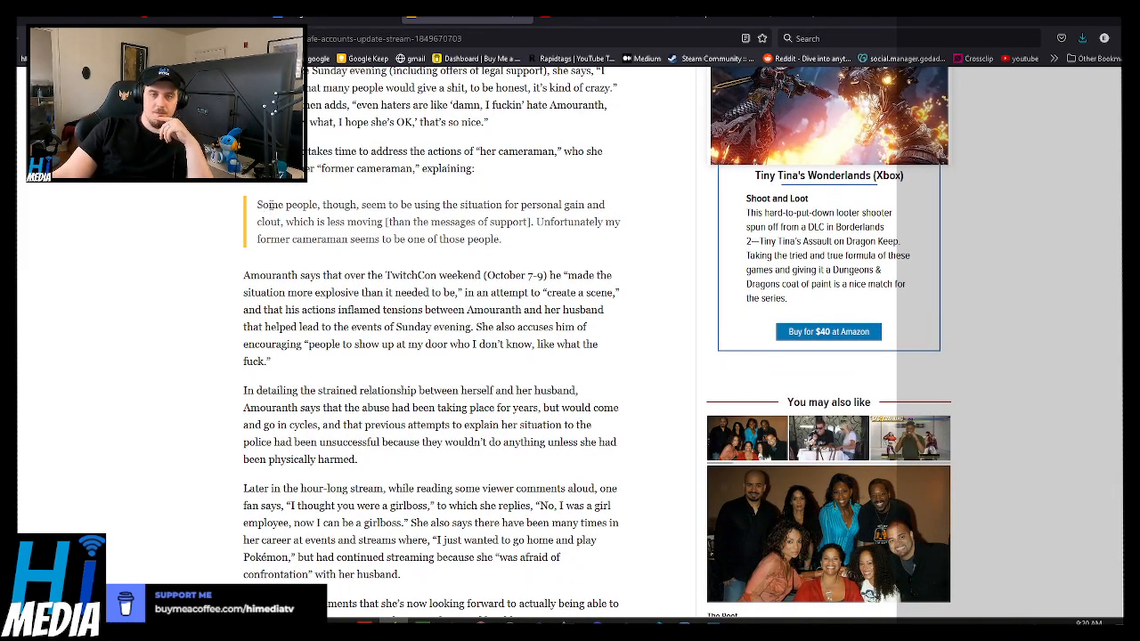
pyautogui.doubleClick(267, 274)
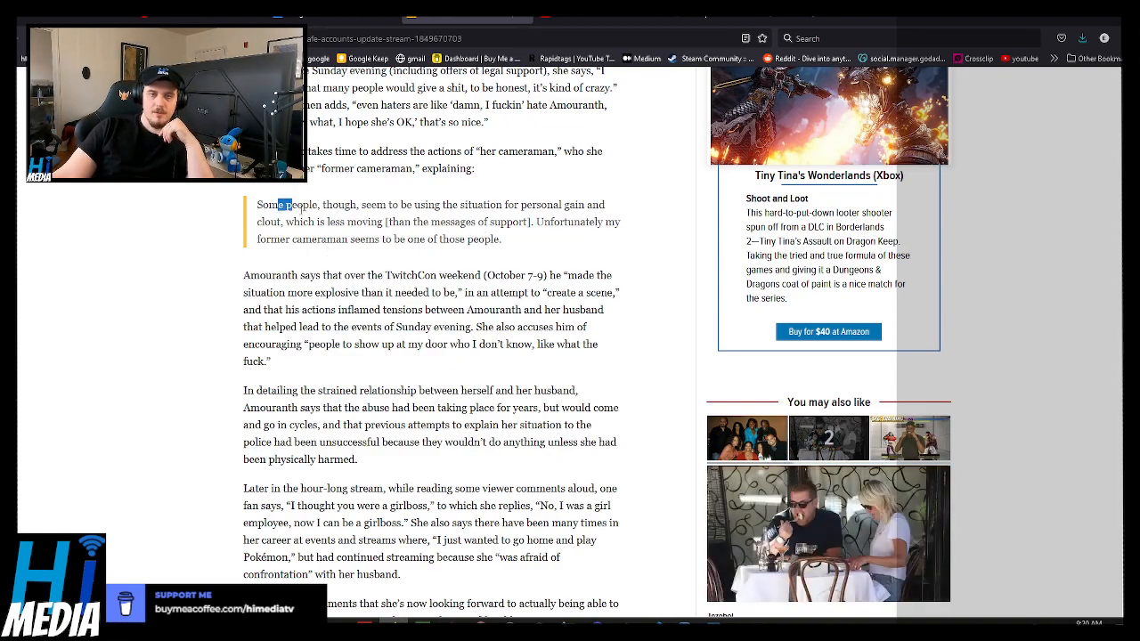
pyautogui.moveTo(278, 205); pyautogui.dragTo(552, 205)
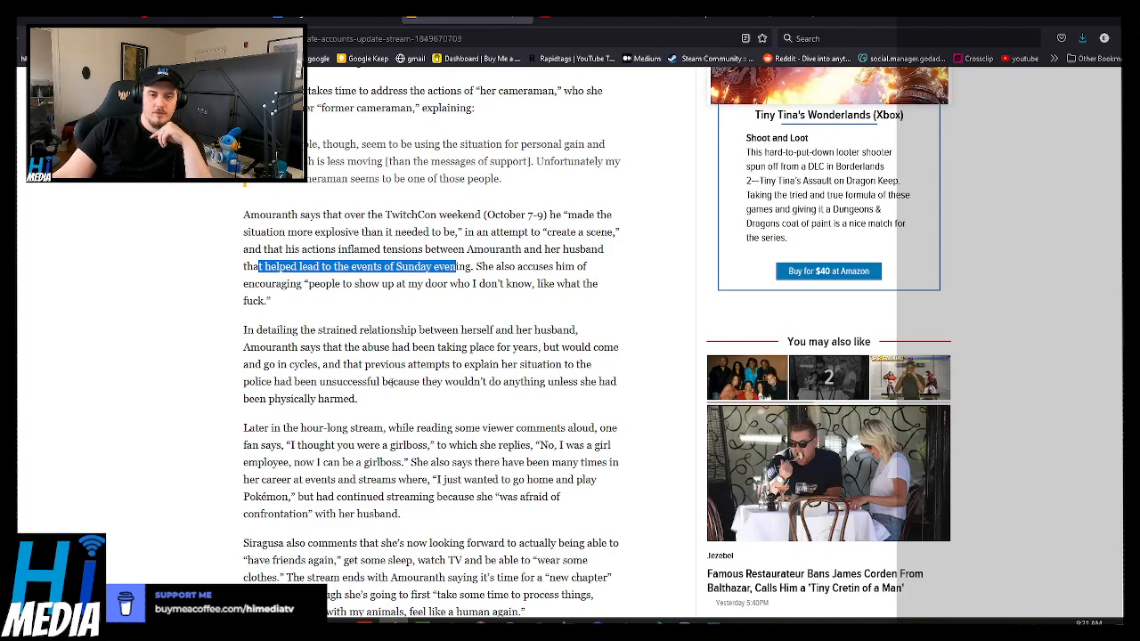
pyautogui.moveTo(373, 400)
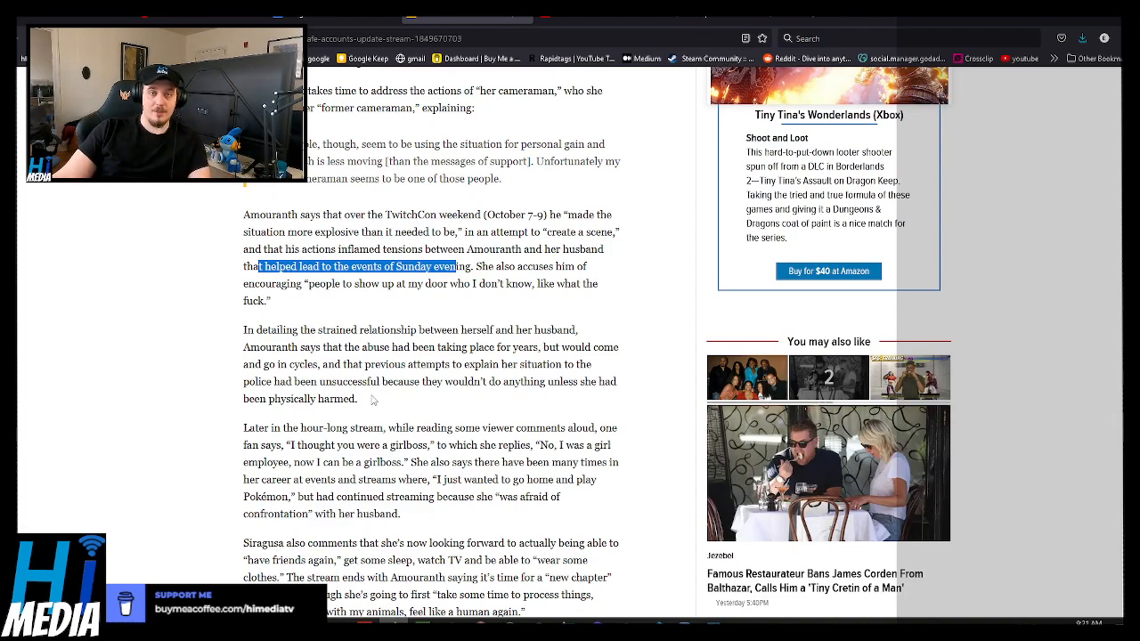
pyautogui.moveTo(595, 107)
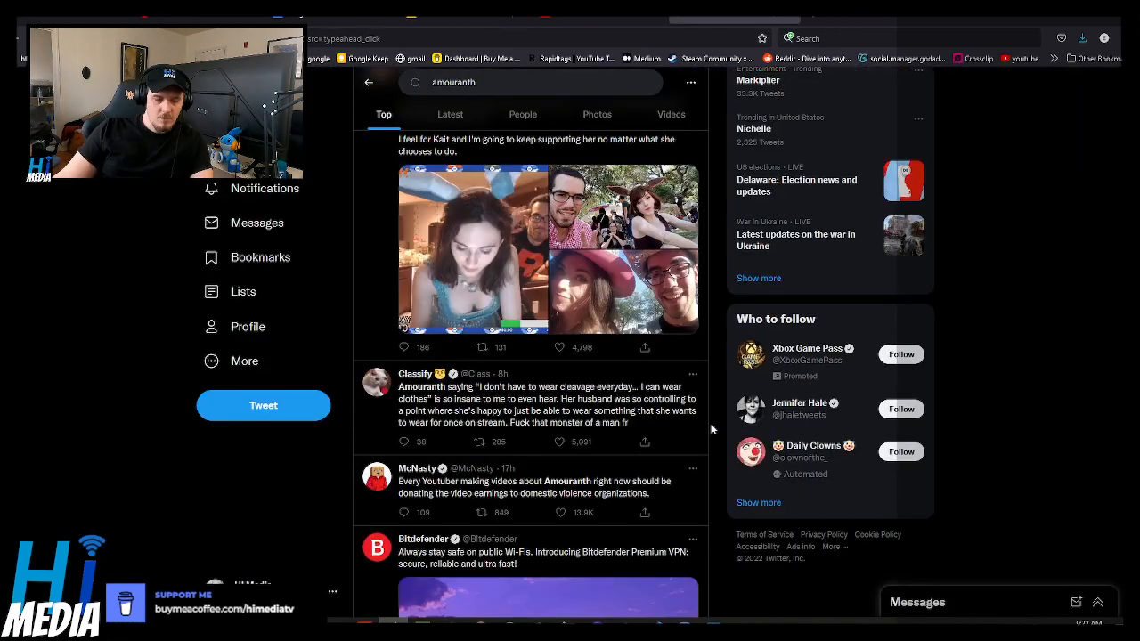
pyautogui.moveTo(552, 430)
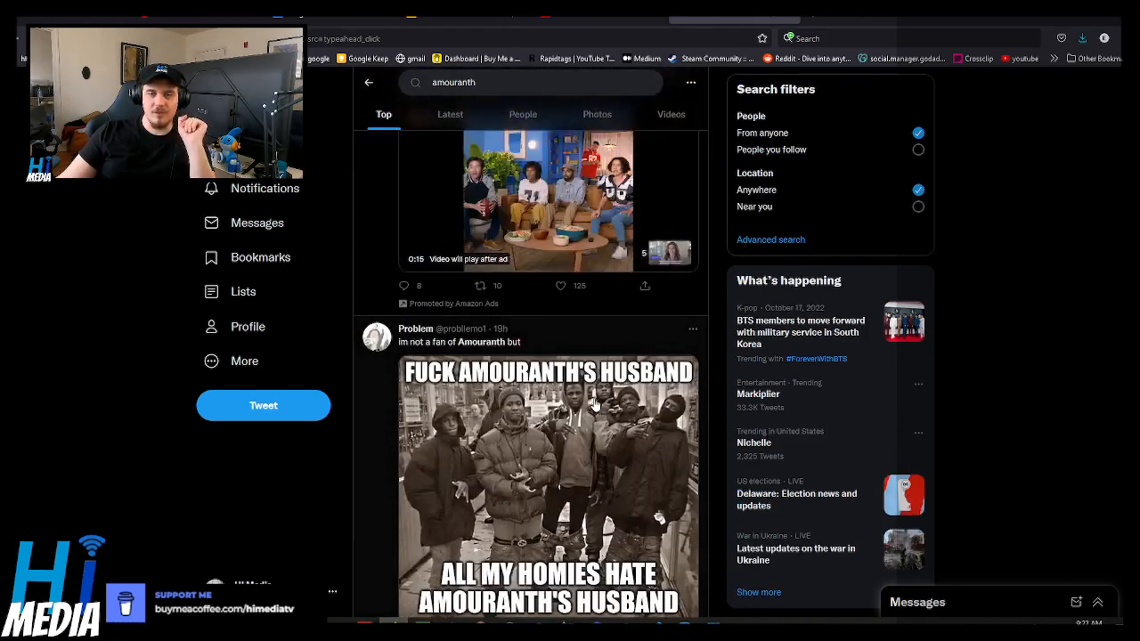
# - Scroll through the 'amouranth' Top results on Twitter, past reaction tweets, memes and clips
pyautogui.scroll(-3)
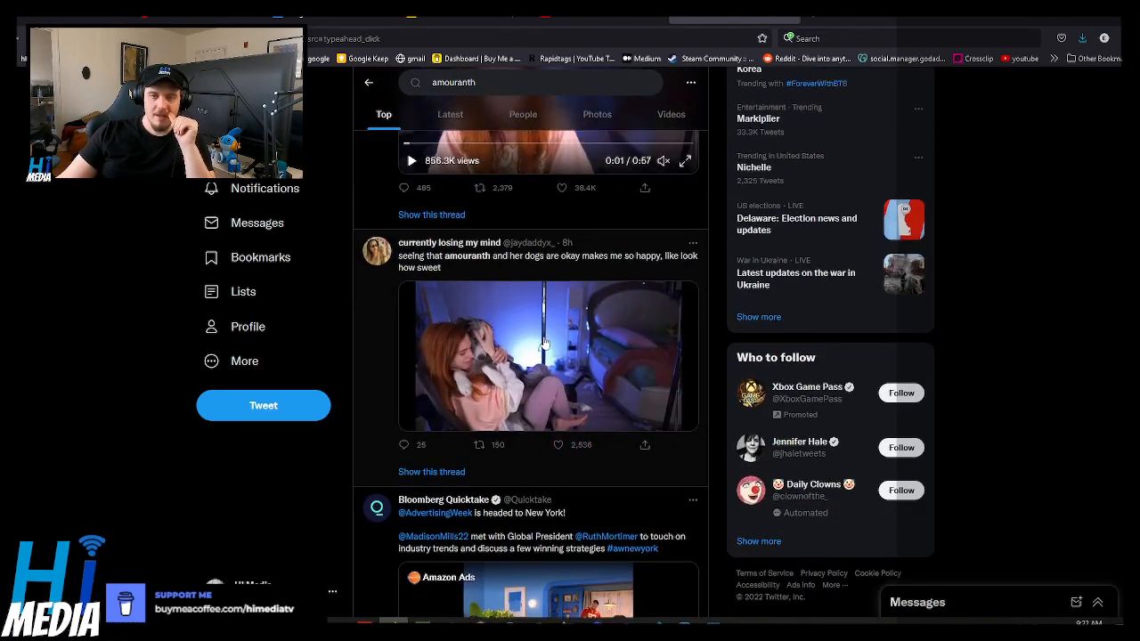
pyautogui.scroll(-3)
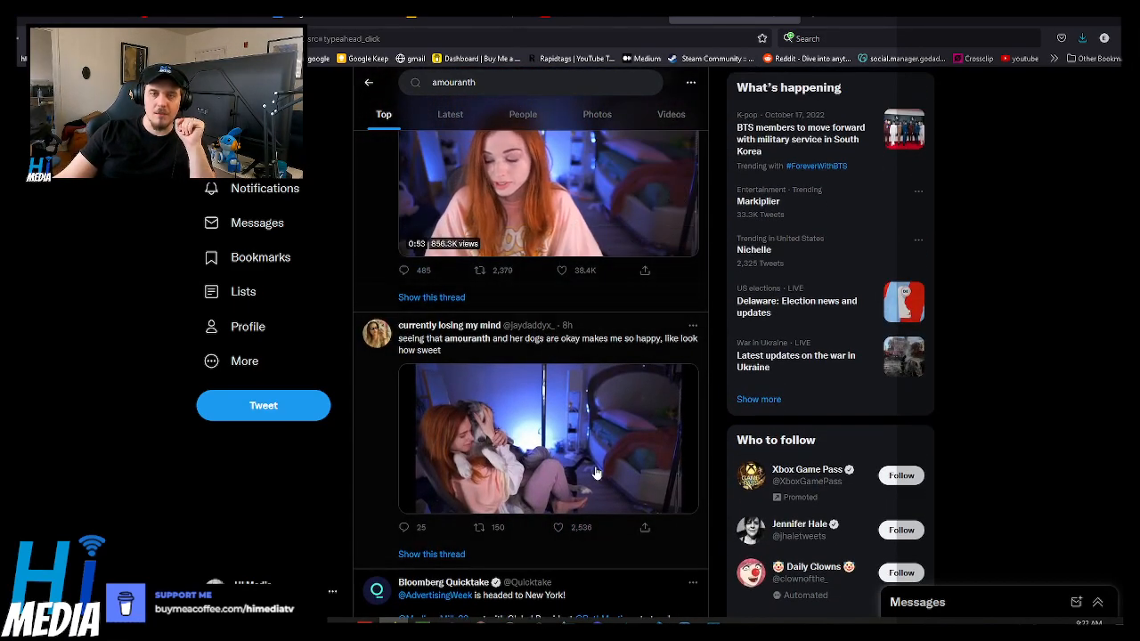